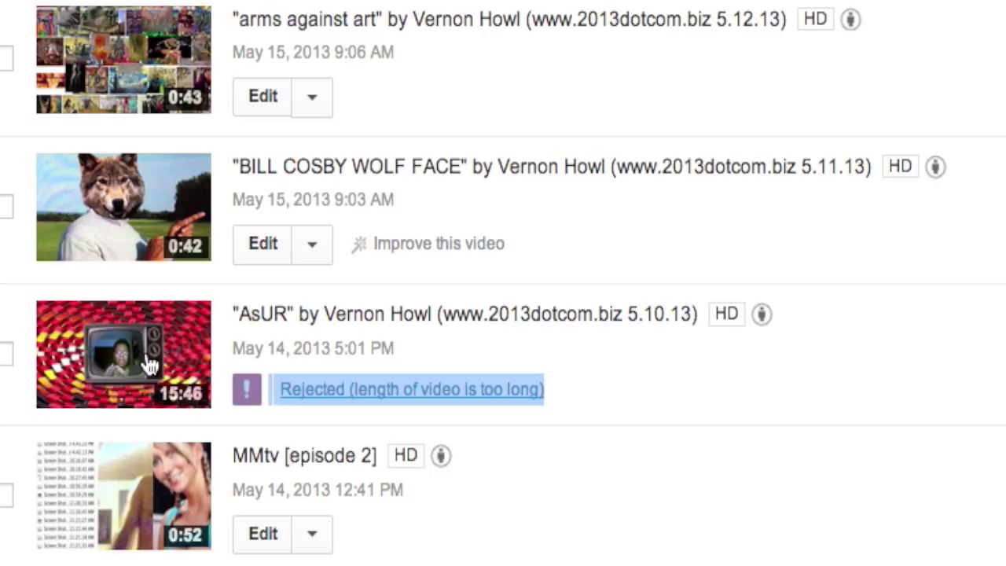
# Step: Follow the 'Rejected (length of video is too long)' link under the AsUR video in Video Manager
pyautogui.click(408, 389)
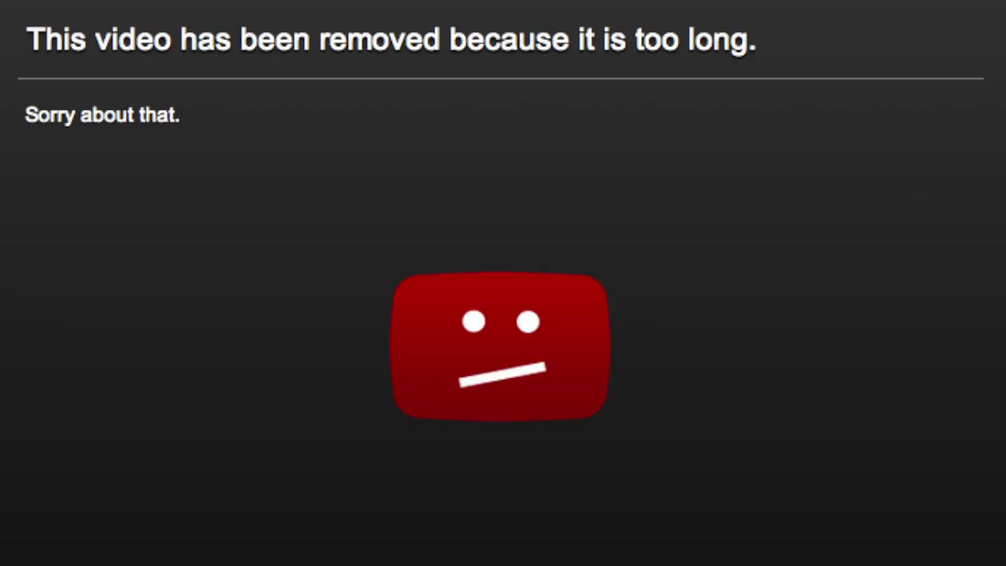